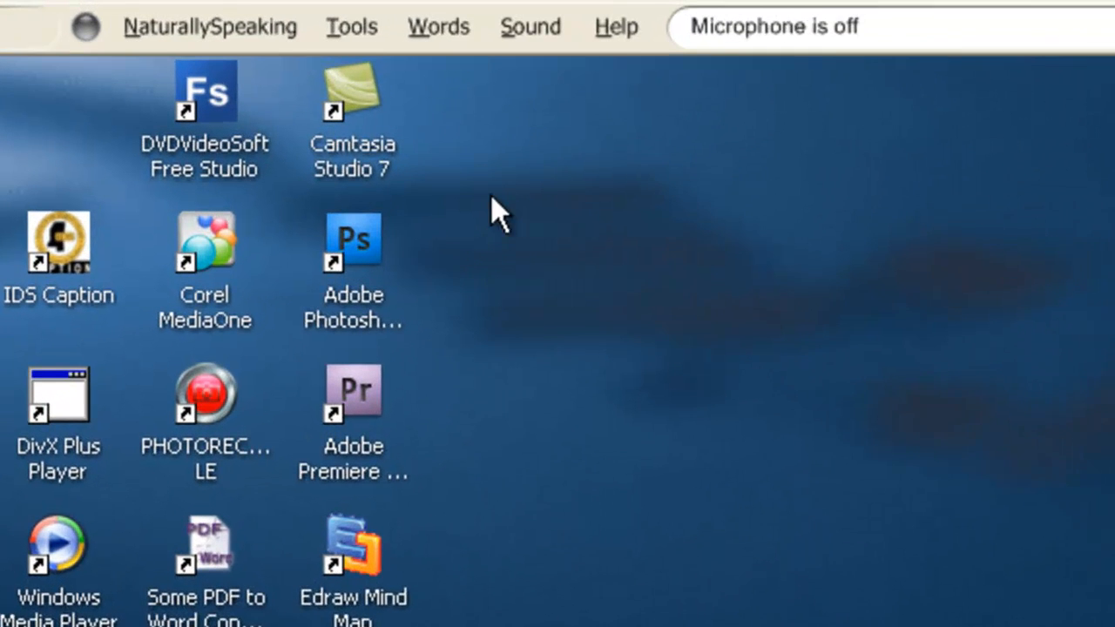
Choose Tools > Add New Command from the DragonBar to open the MyCommands Editor
click(352, 26)
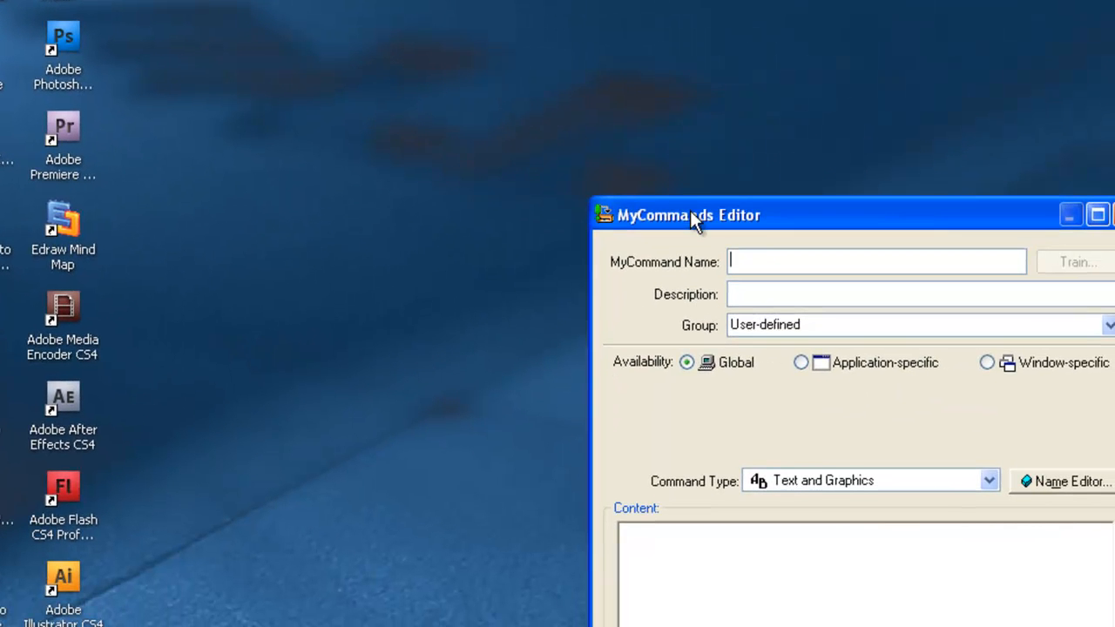
Move the editor into view and name the command 'open edraw mindmap'
drag(689, 215, 294, 27)
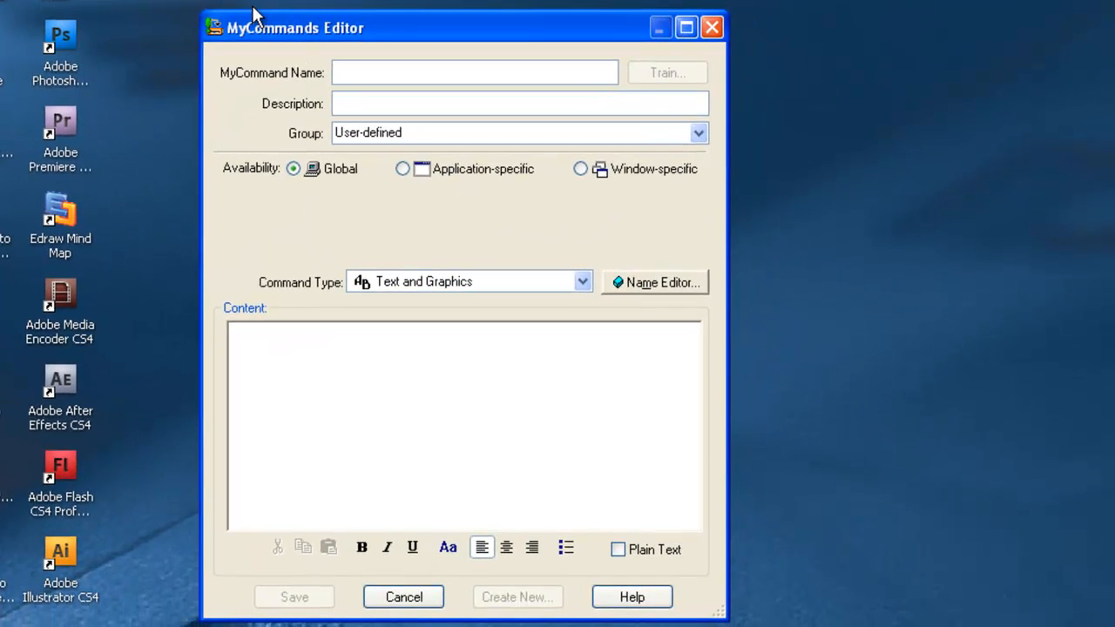
text(open edraw mindmap)
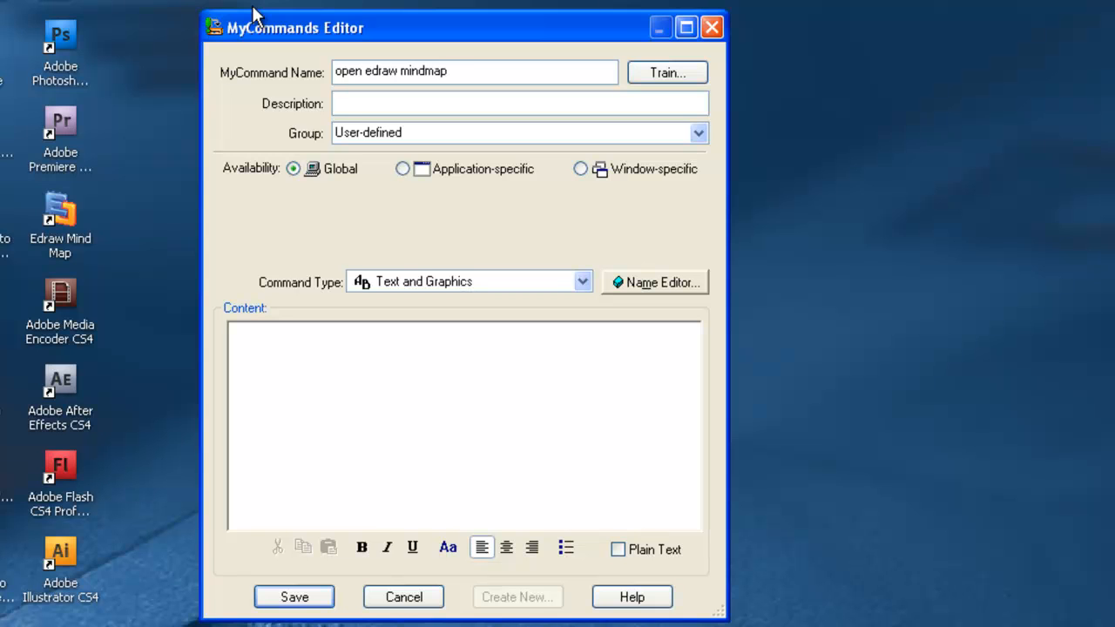
mouse_move(479, 202)
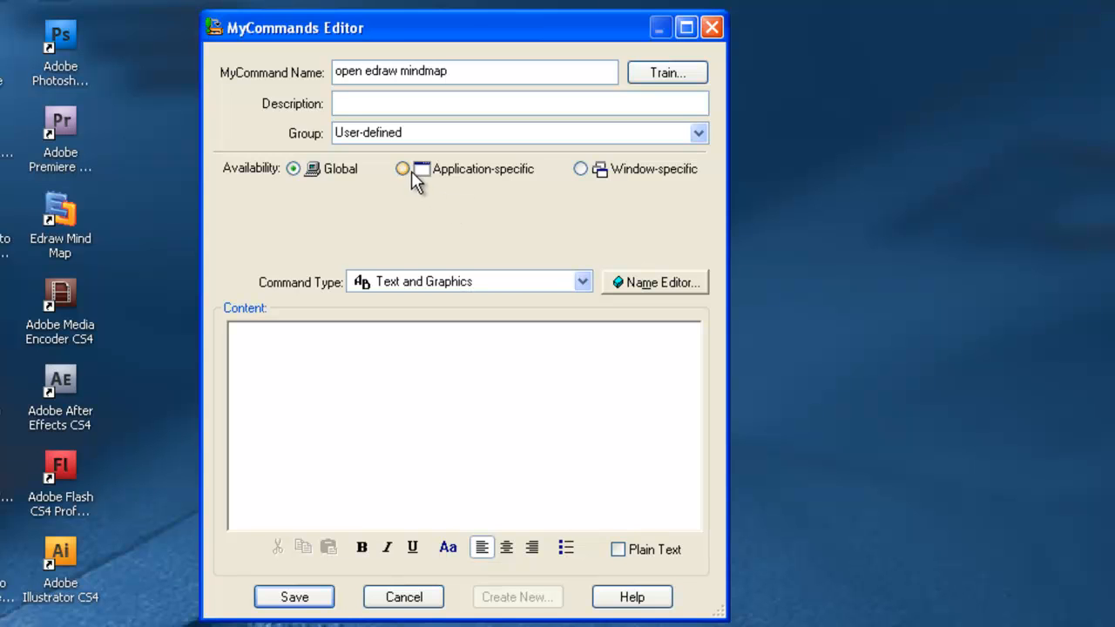
Make the command application-specific, browsing to the Edraw Mind Map program folder
click(402, 168)
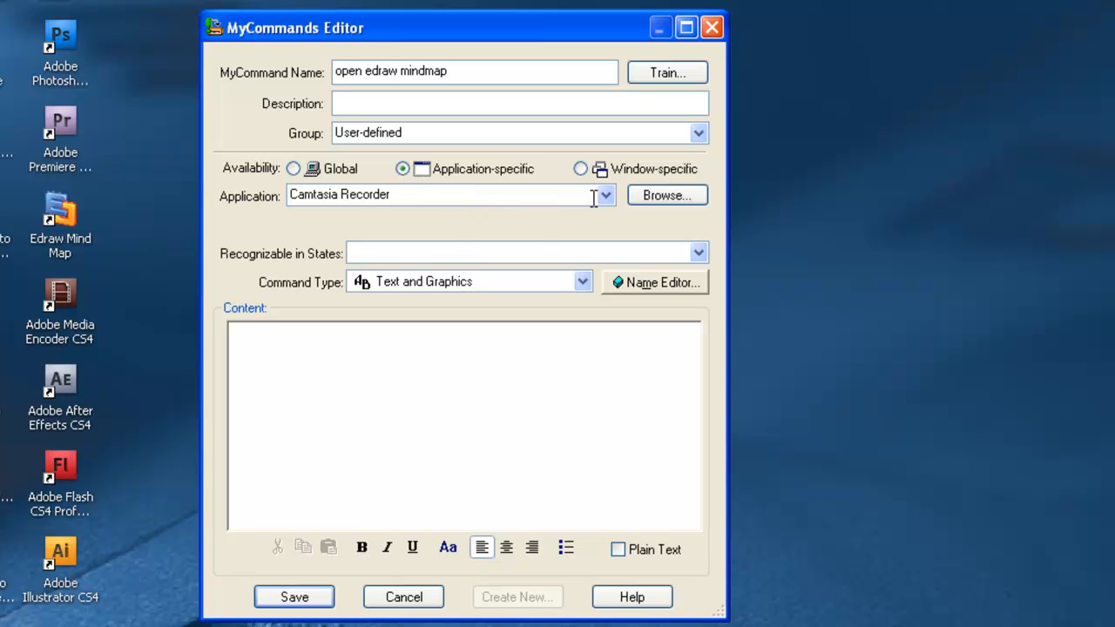
click(604, 194)
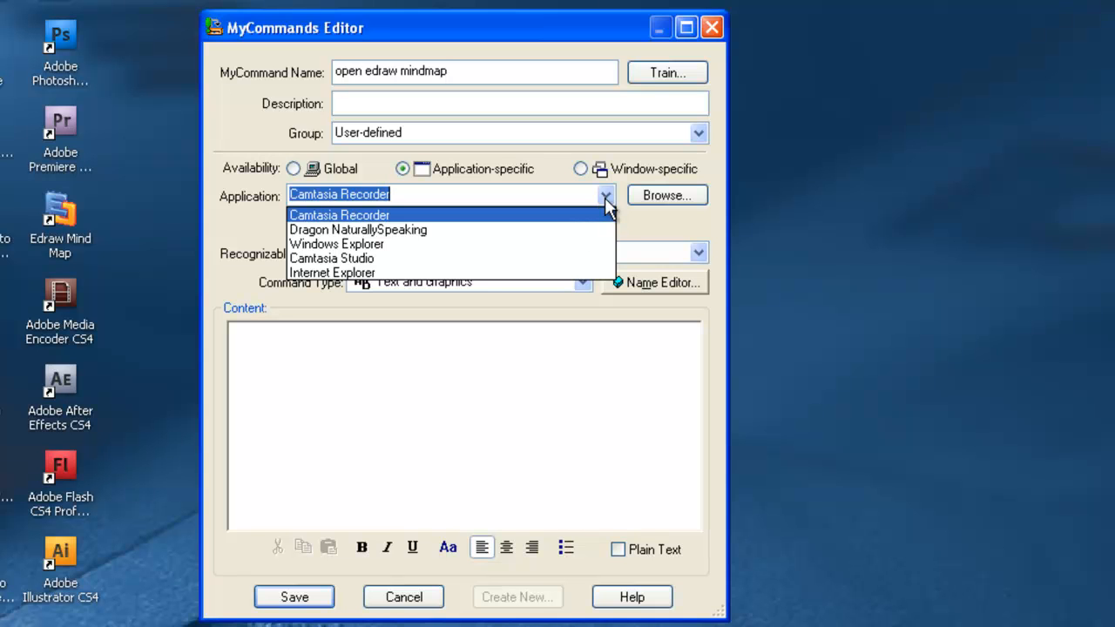
click(666, 195)
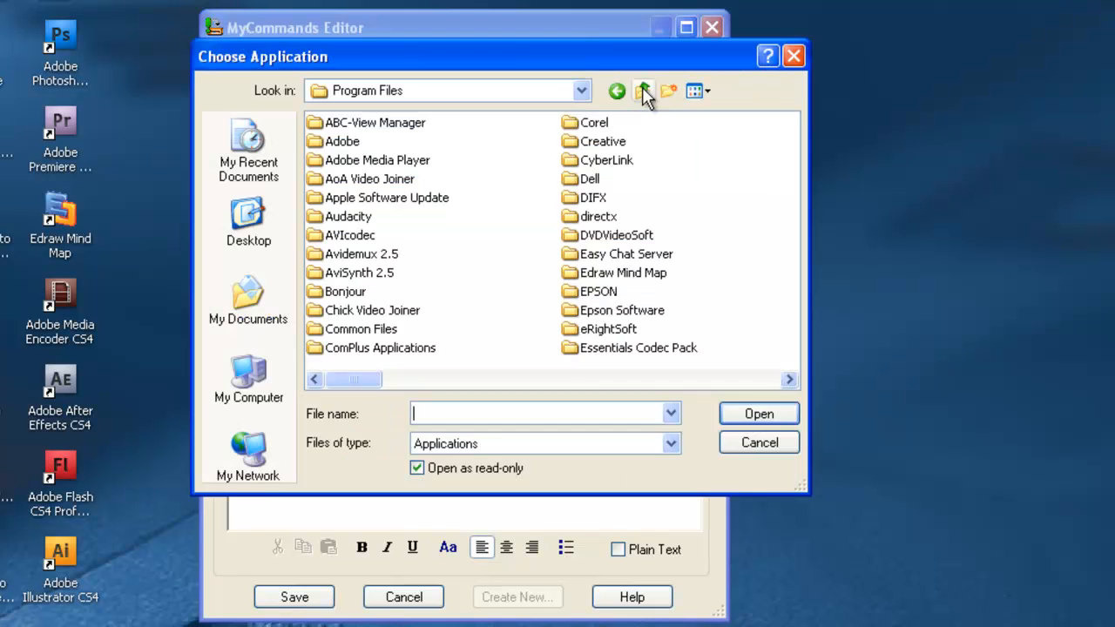
mouse_move(693, 205)
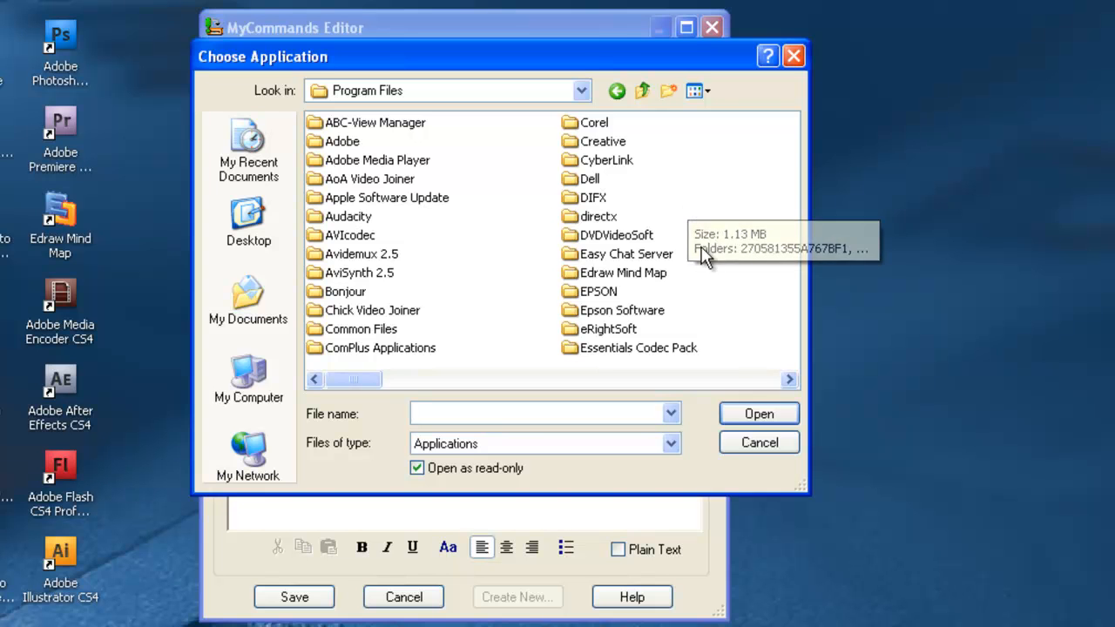
double_click(624, 273)
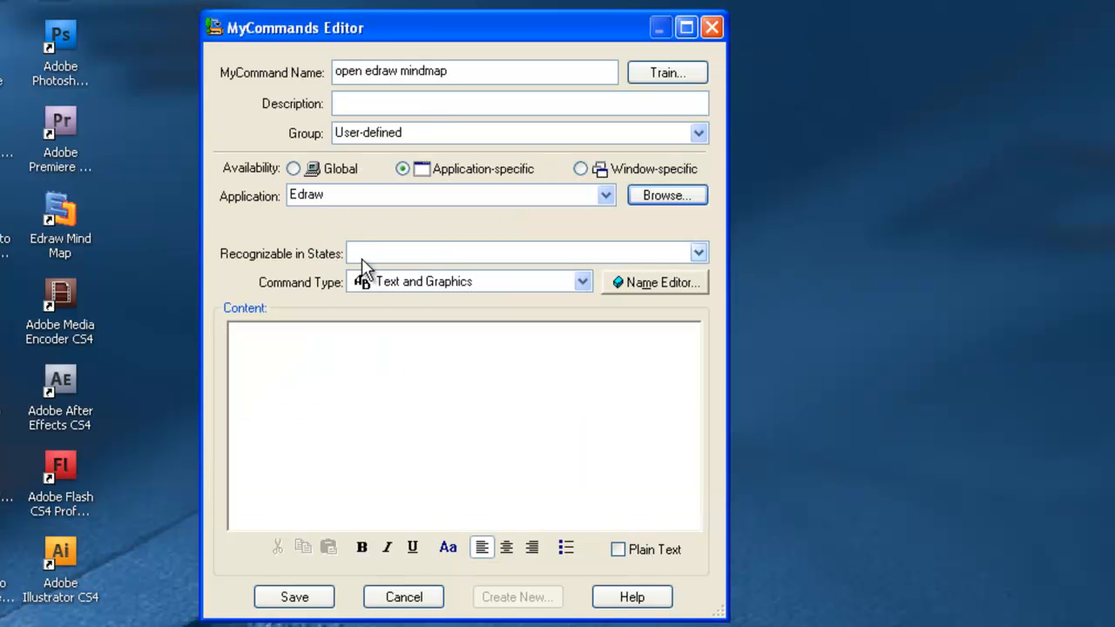
mouse_move(582, 228)
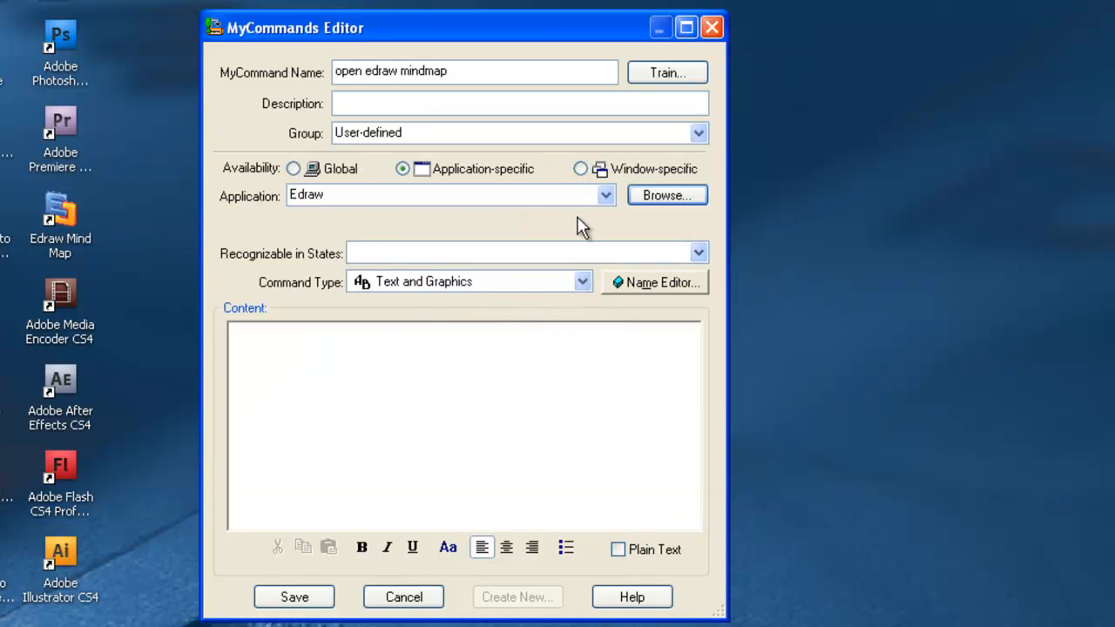
Put the command in the 'rich' group and set its type to Macro Recorder
click(698, 133)
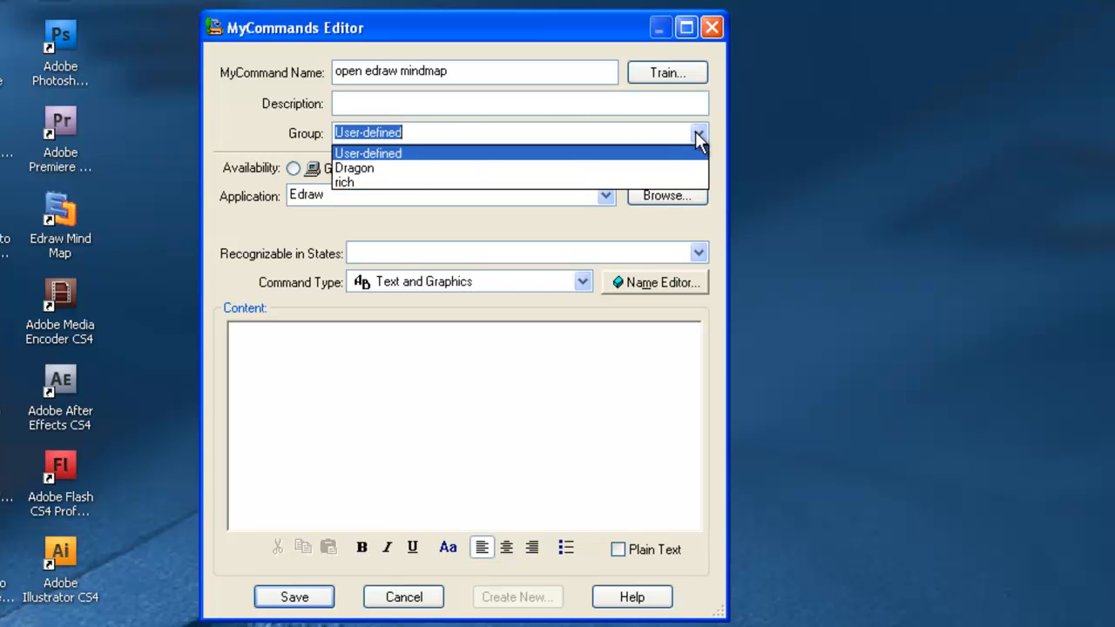
click(344, 182)
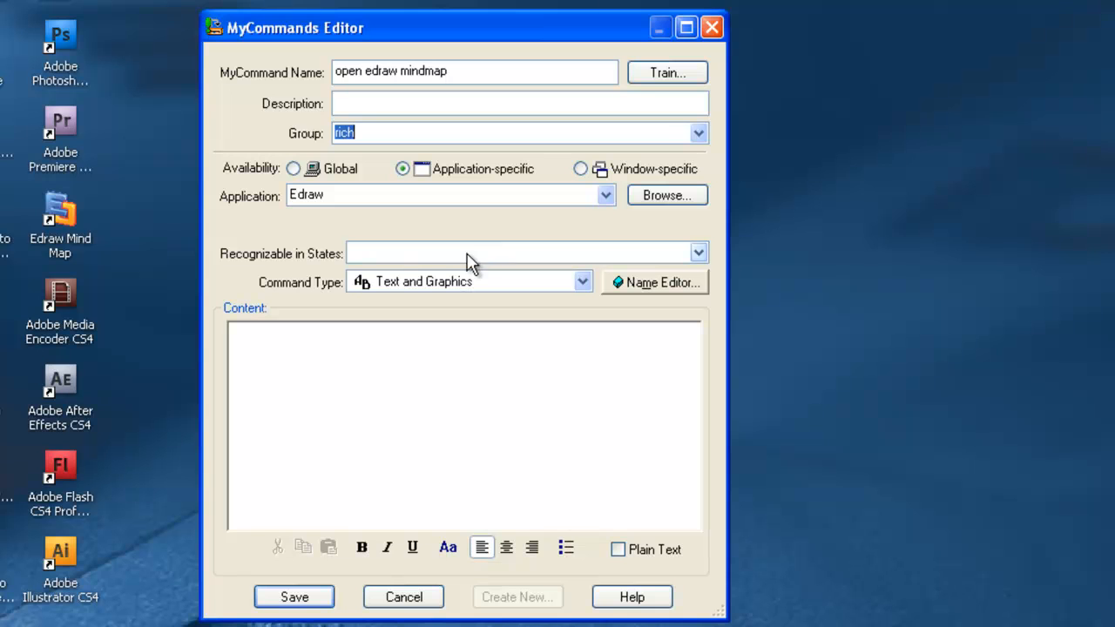
mouse_move(400, 314)
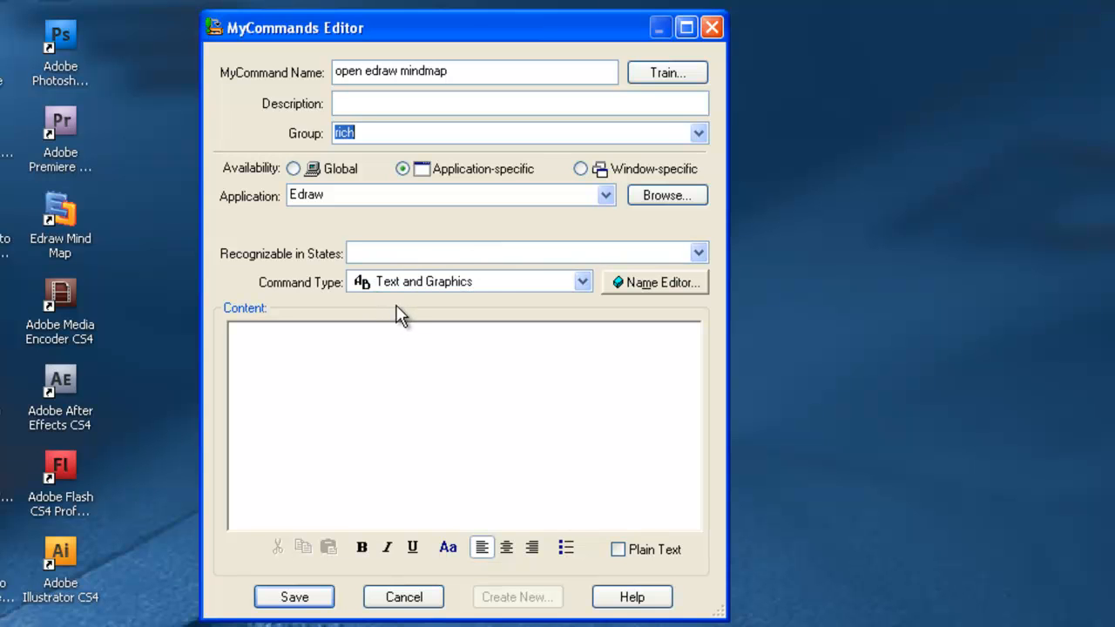
click(582, 282)
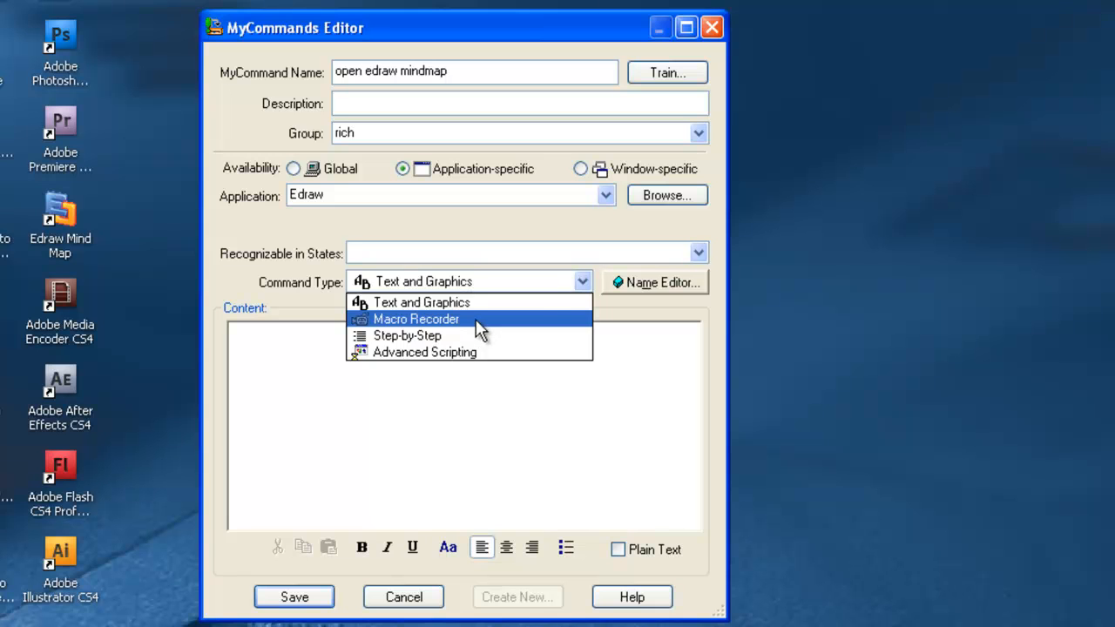
click(416, 319)
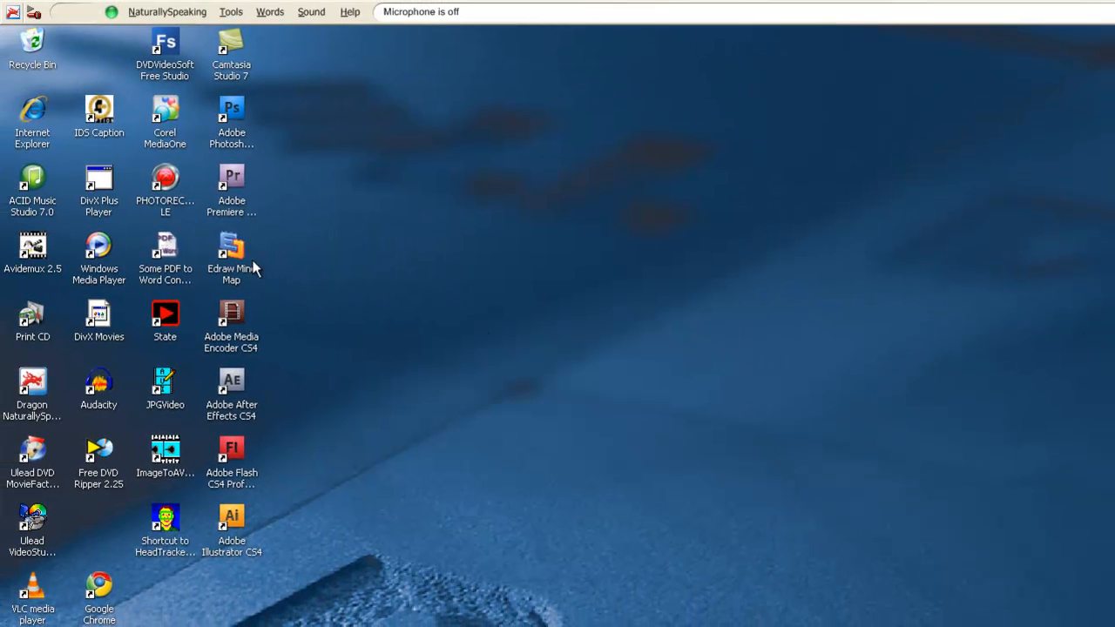
mouse_move(244, 262)
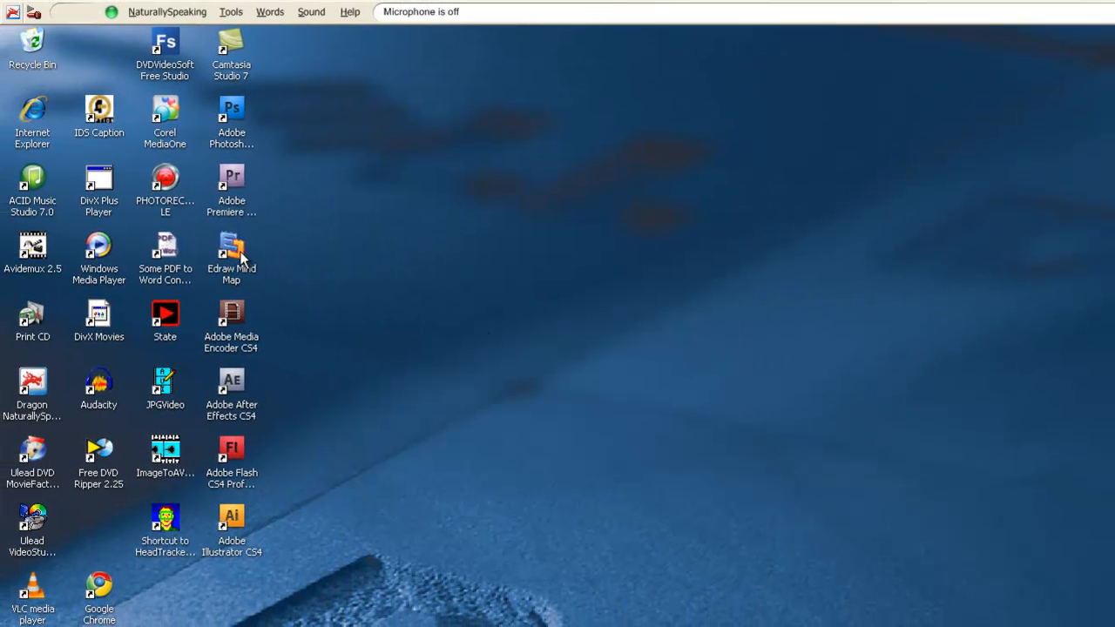
Launch Edraw Mind Map from its desktop shortcut while the recorder runs
double_click(231, 252)
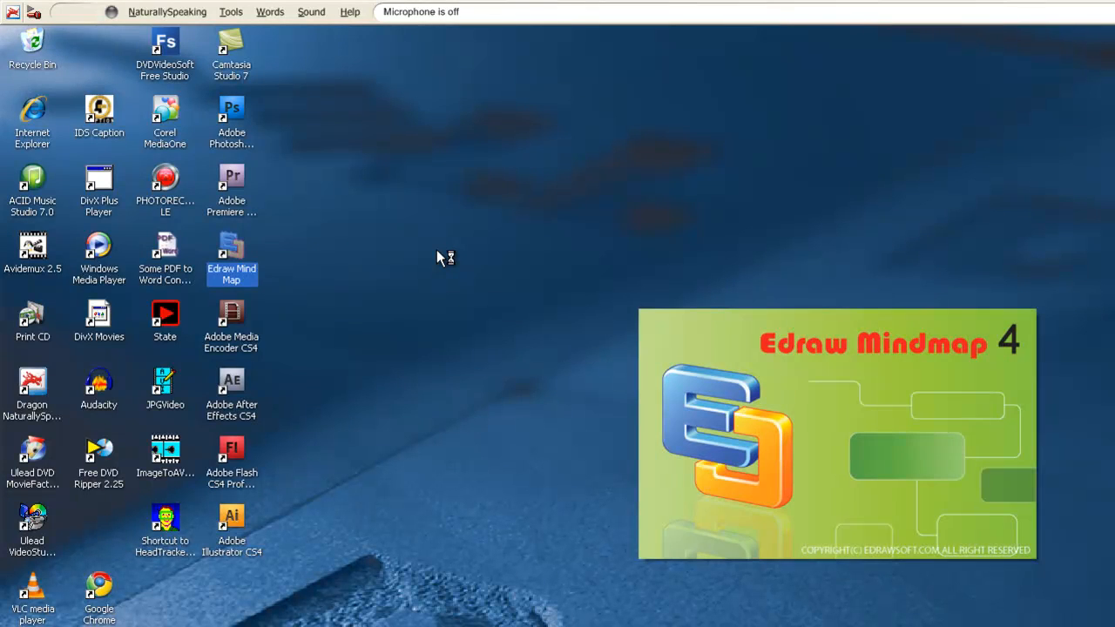
double_click(232, 252)
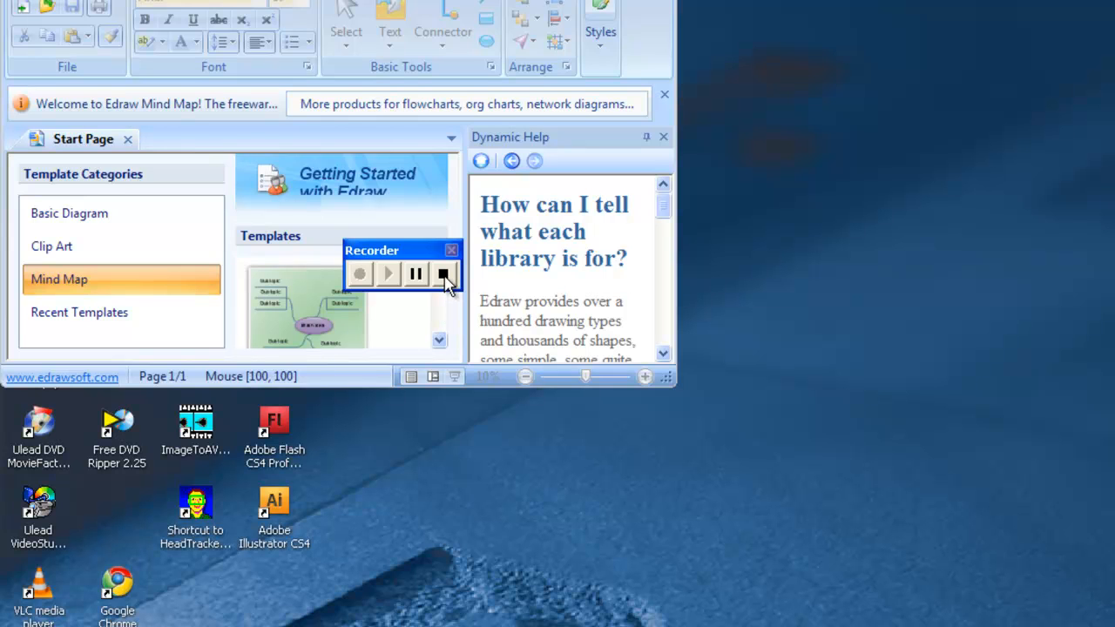
Stop the recorder and close it, returning to the editor with captured actions
click(443, 273)
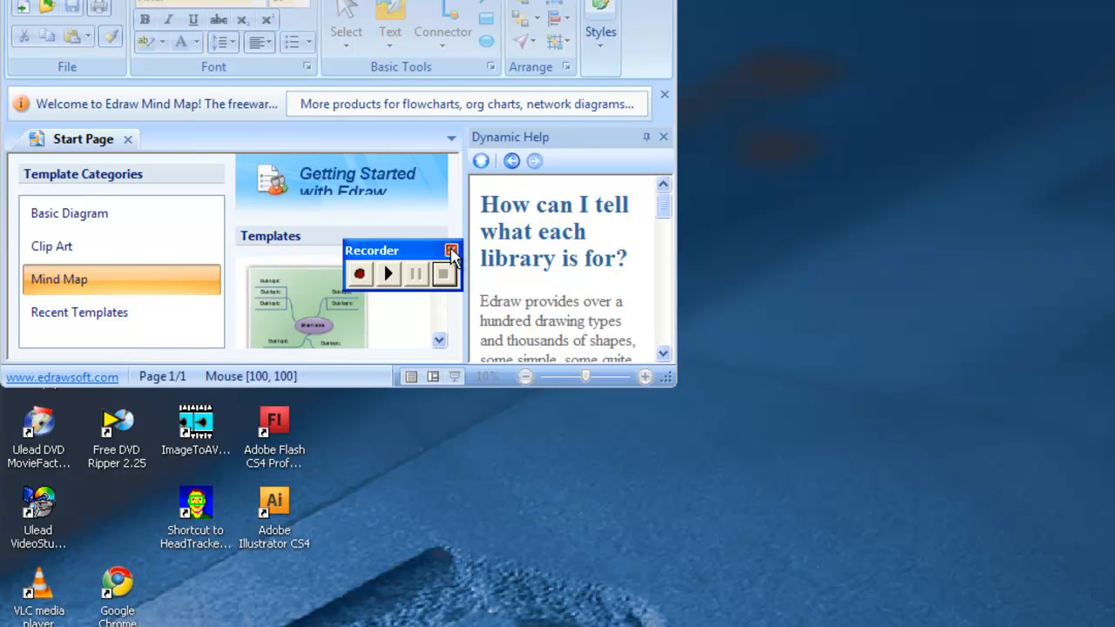
click(443, 274)
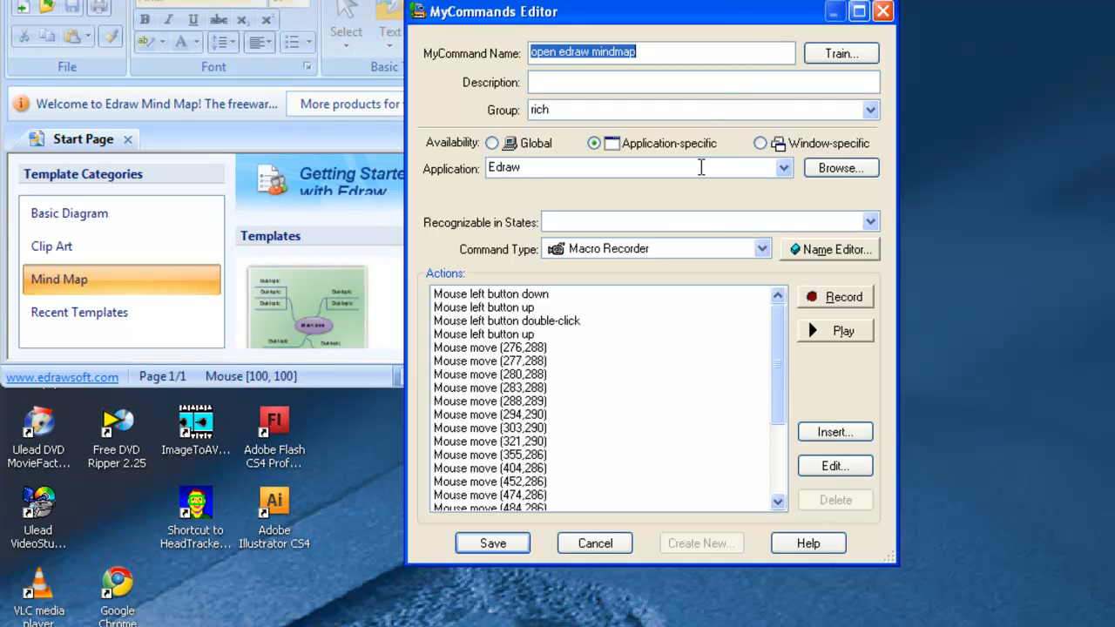
mouse_move(739, 146)
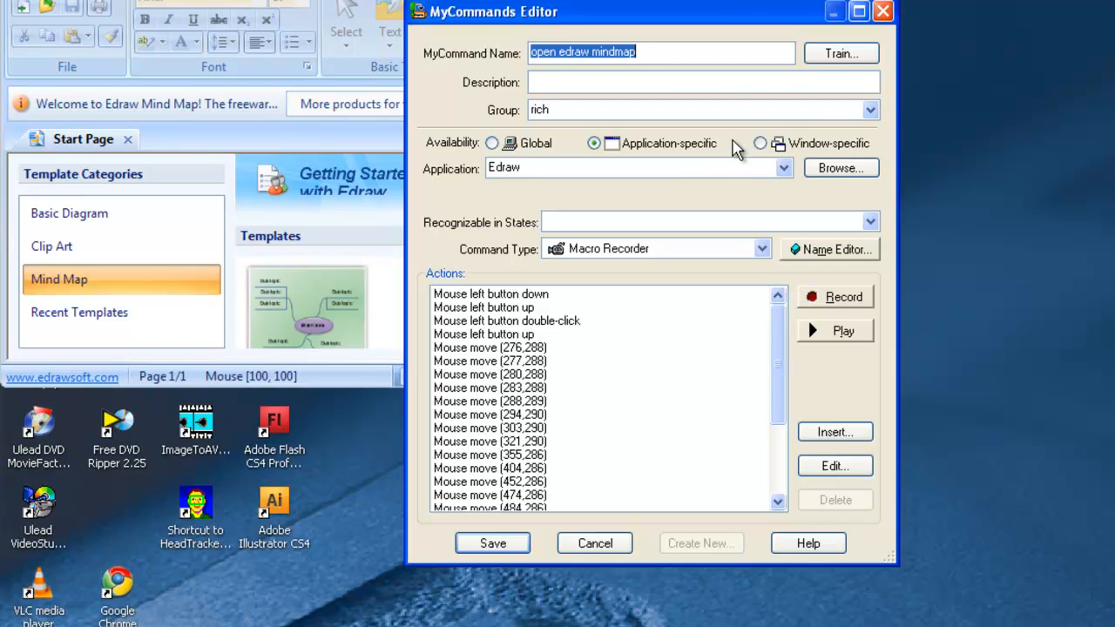
mouse_move(837, 81)
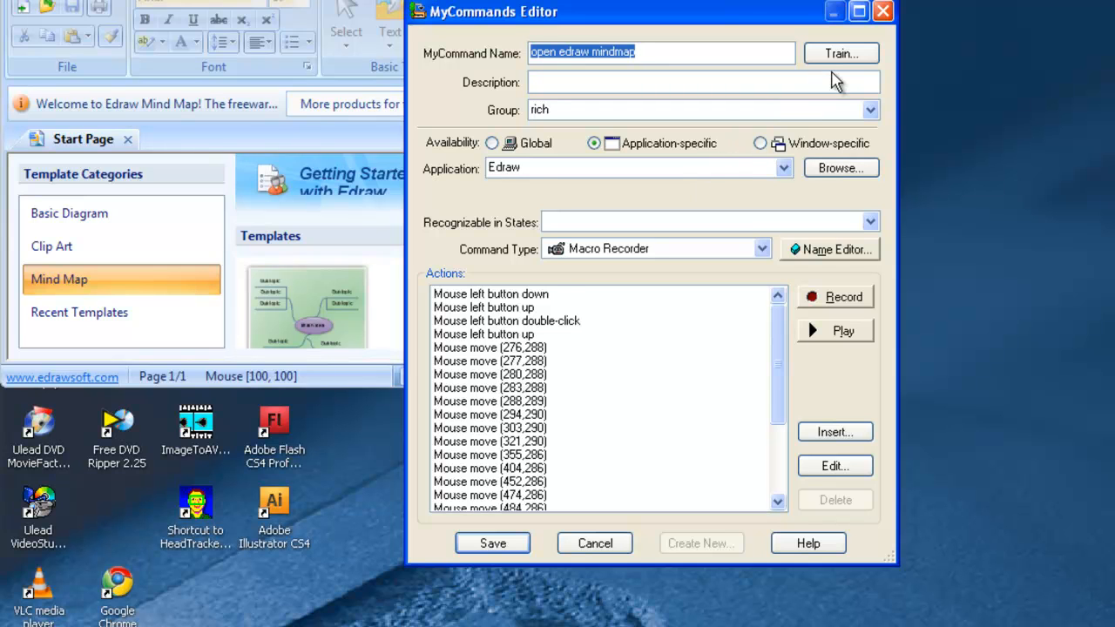
Train the spoken phrase 'open edraw mindmap', then save the command
click(839, 53)
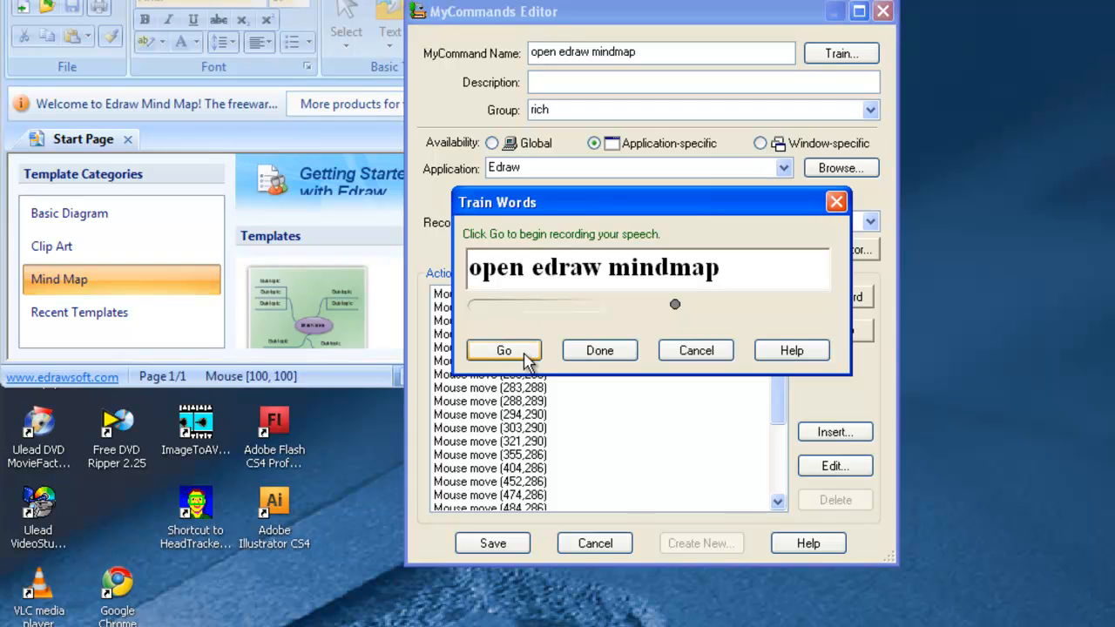
click(502, 350)
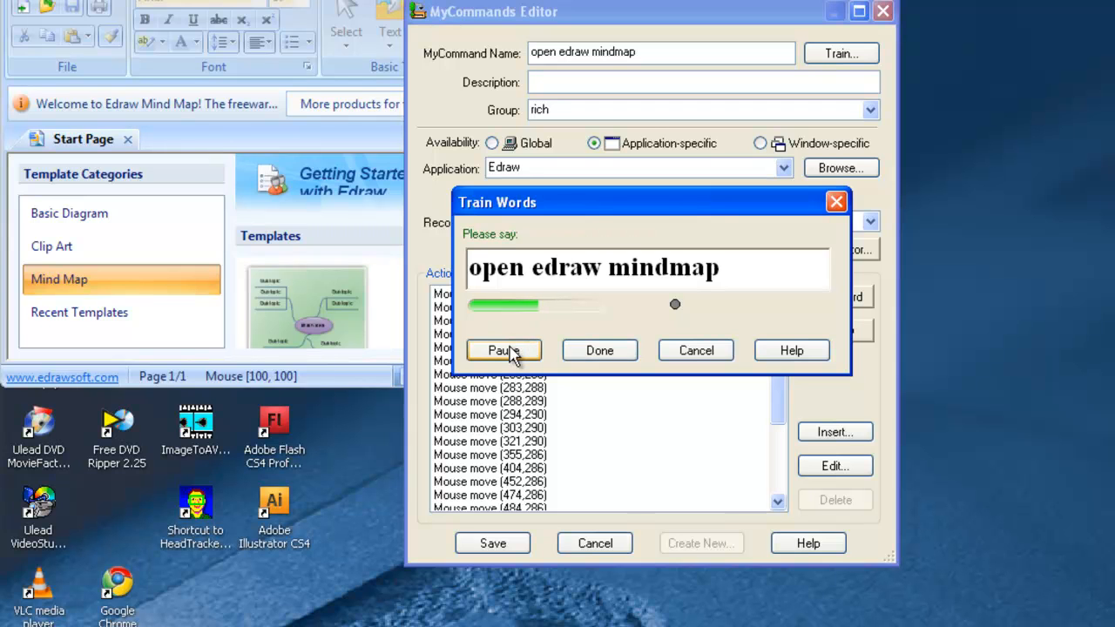
click(503, 350)
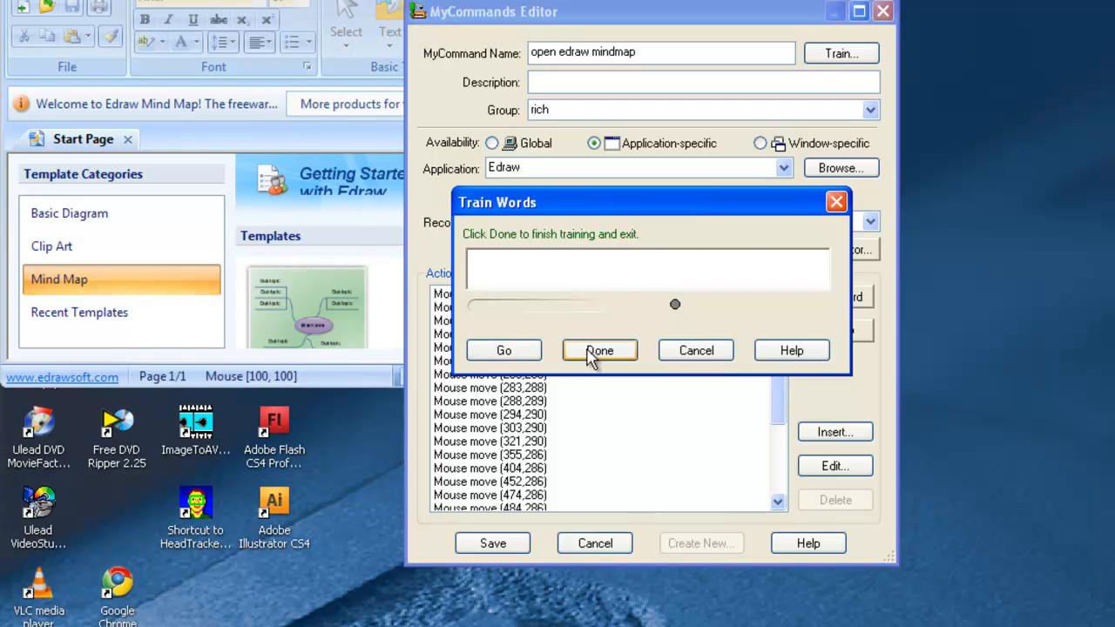
click(599, 351)
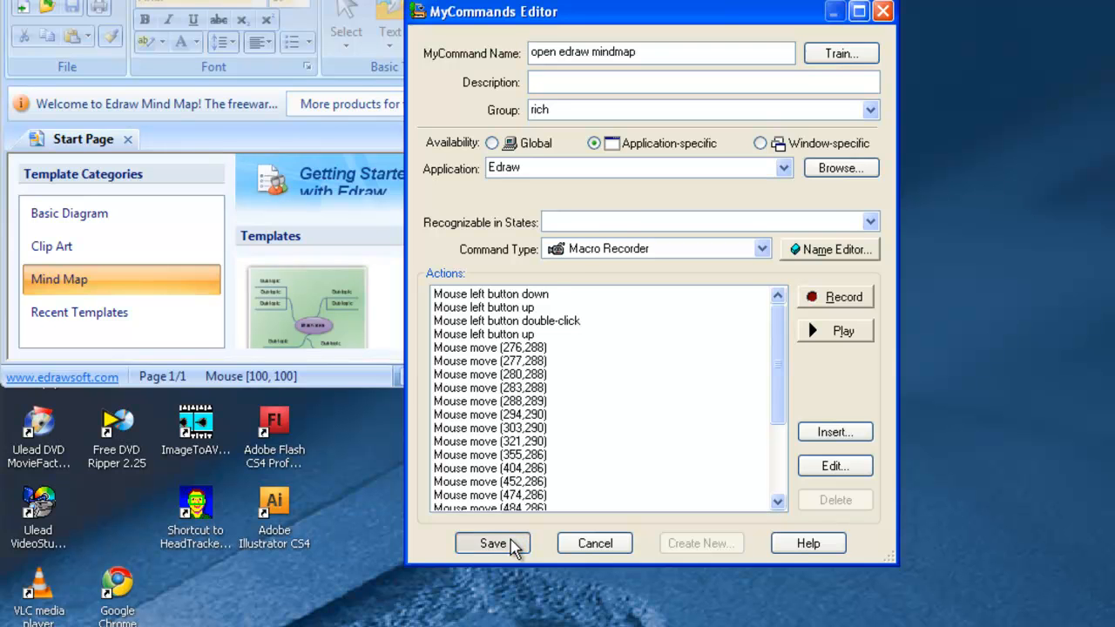
click(493, 543)
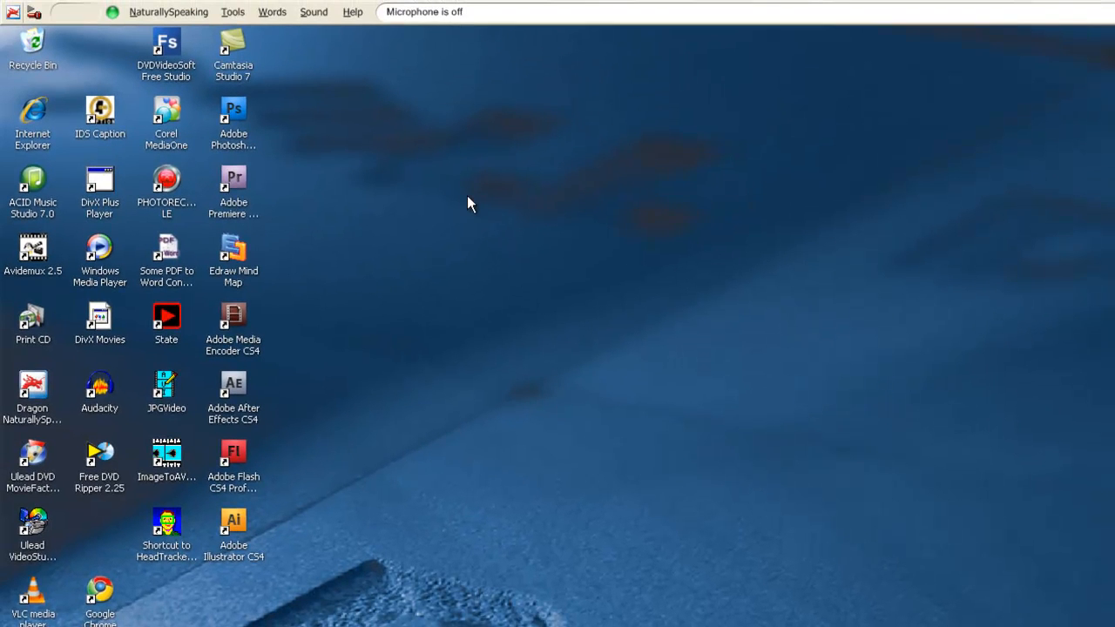
Turn the microphone on and test the command, bringing up Edraw Mind Map's Start Page
click(35, 12)
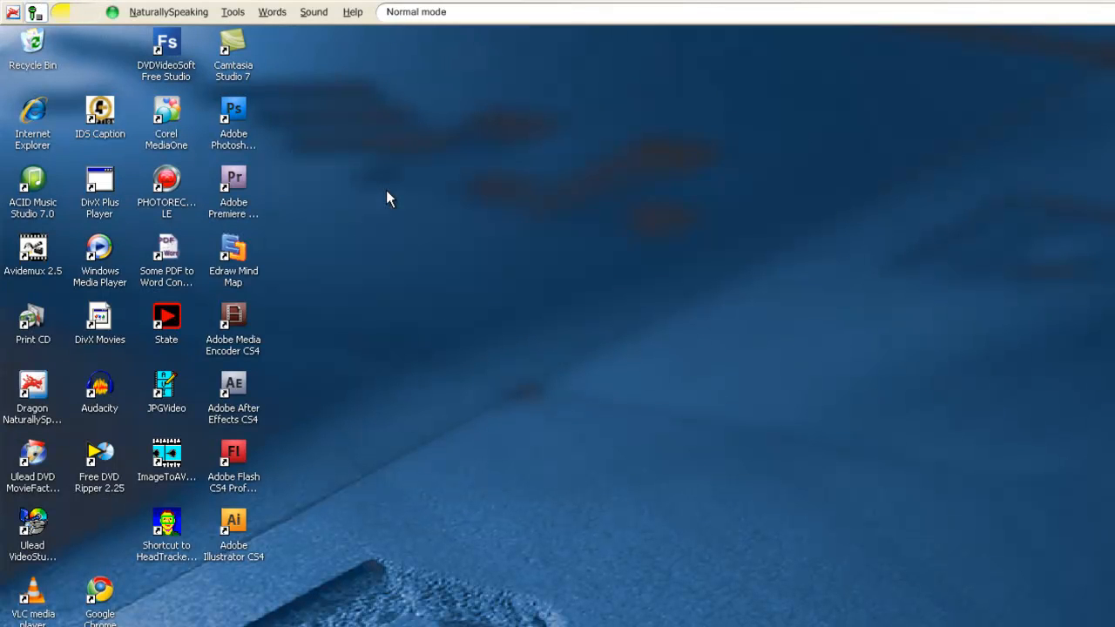
double_click(233, 252)
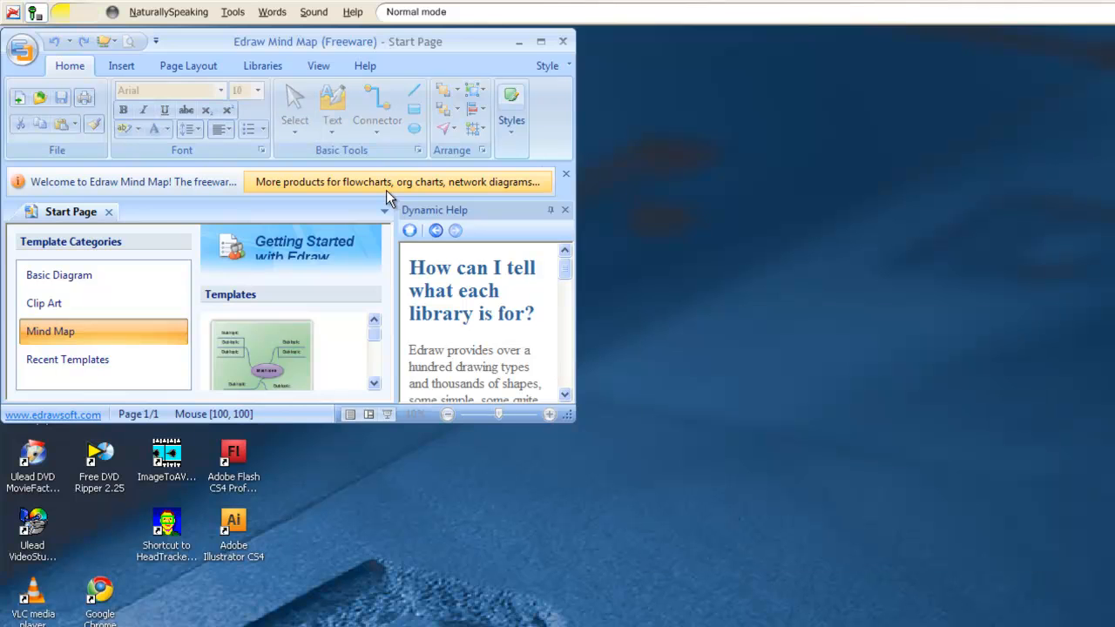